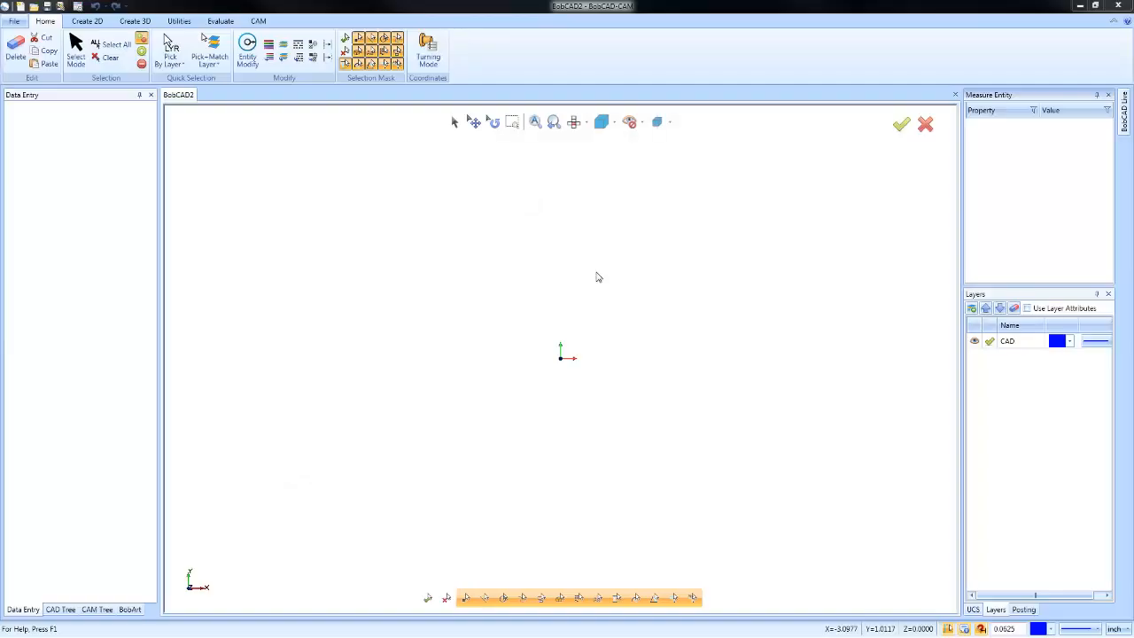
mouse_move(239, 147)
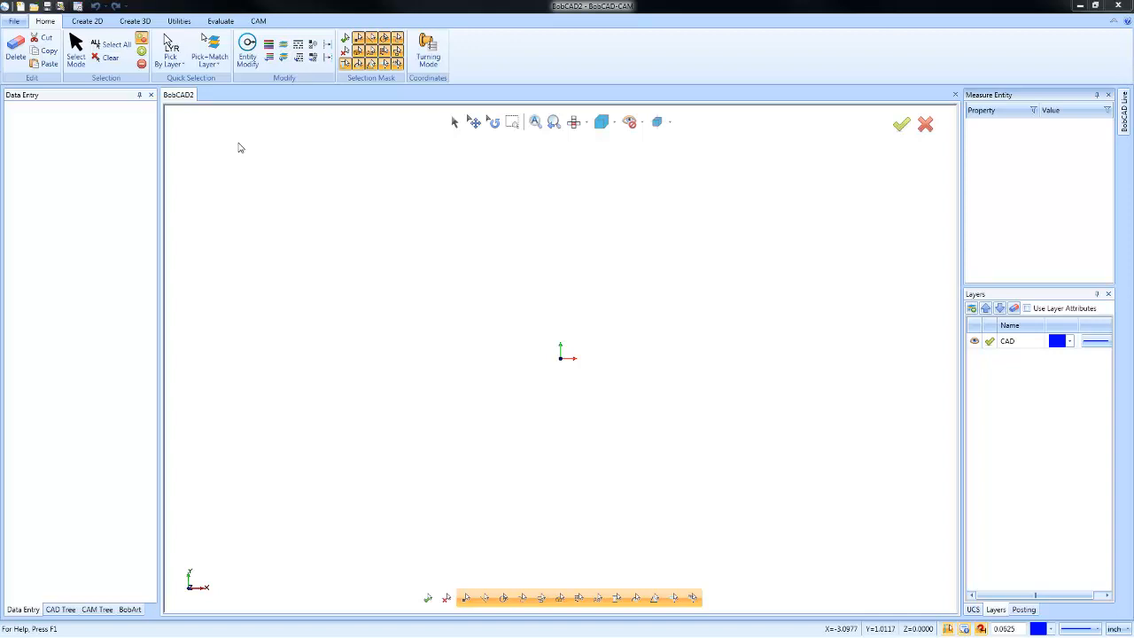
mouse_move(337, 273)
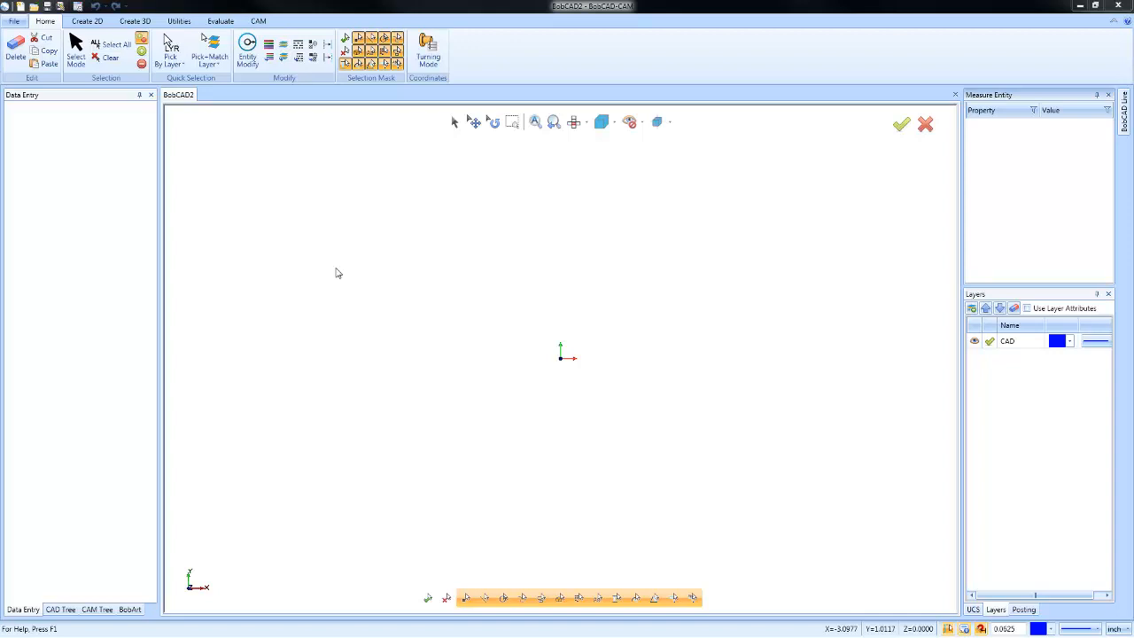
mouse_move(209, 202)
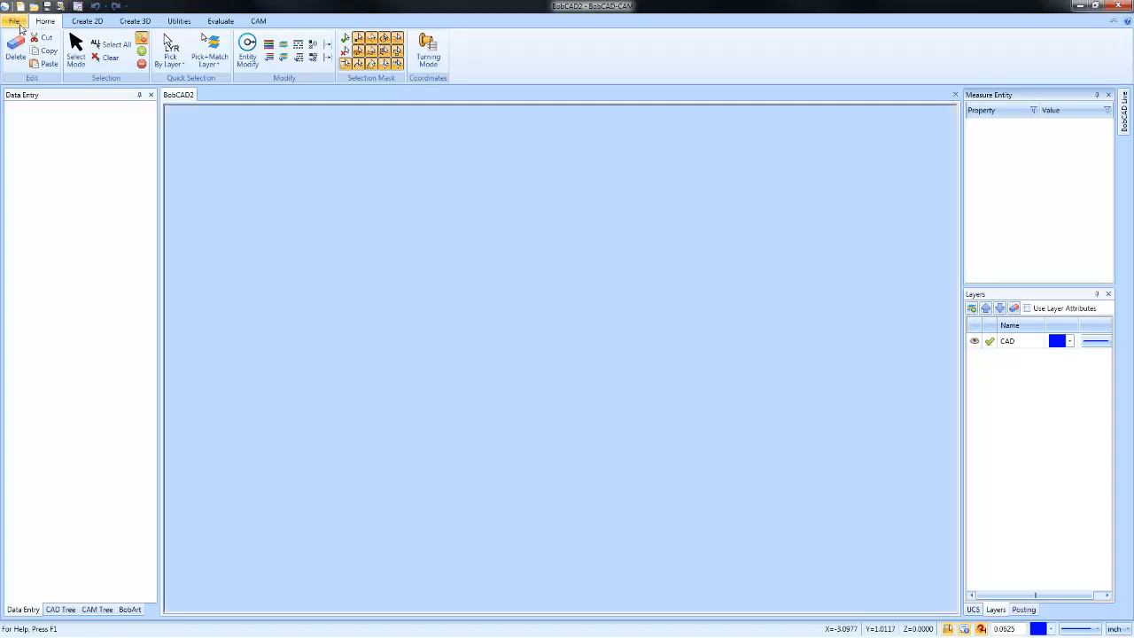
Step: Bring up the File menu to start opening an imported file
click(14, 21)
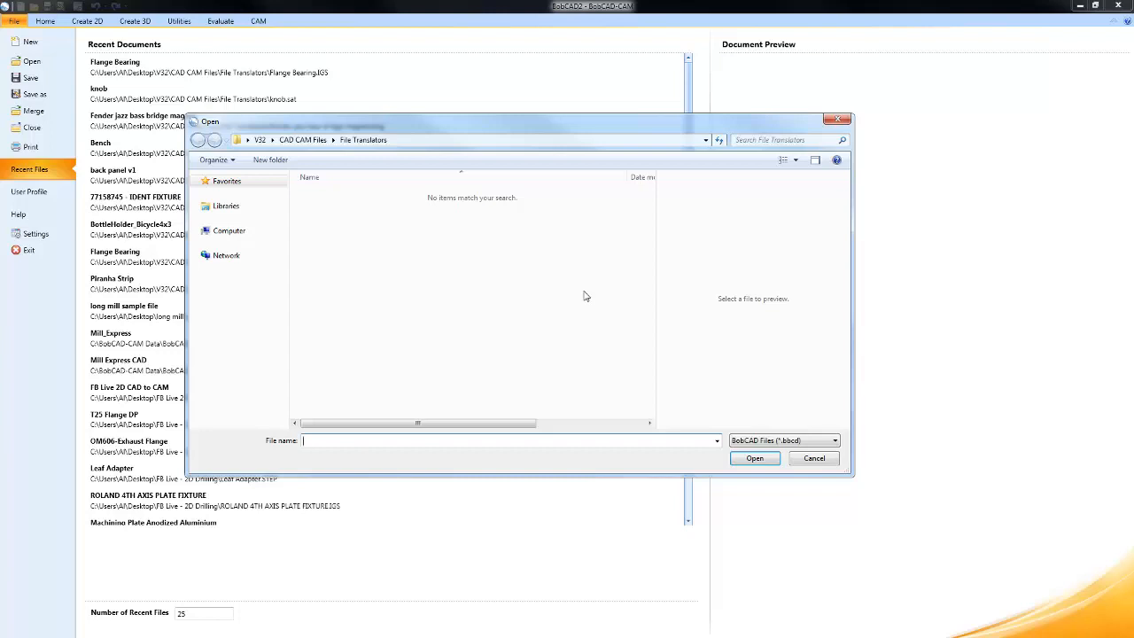
mouse_move(492, 223)
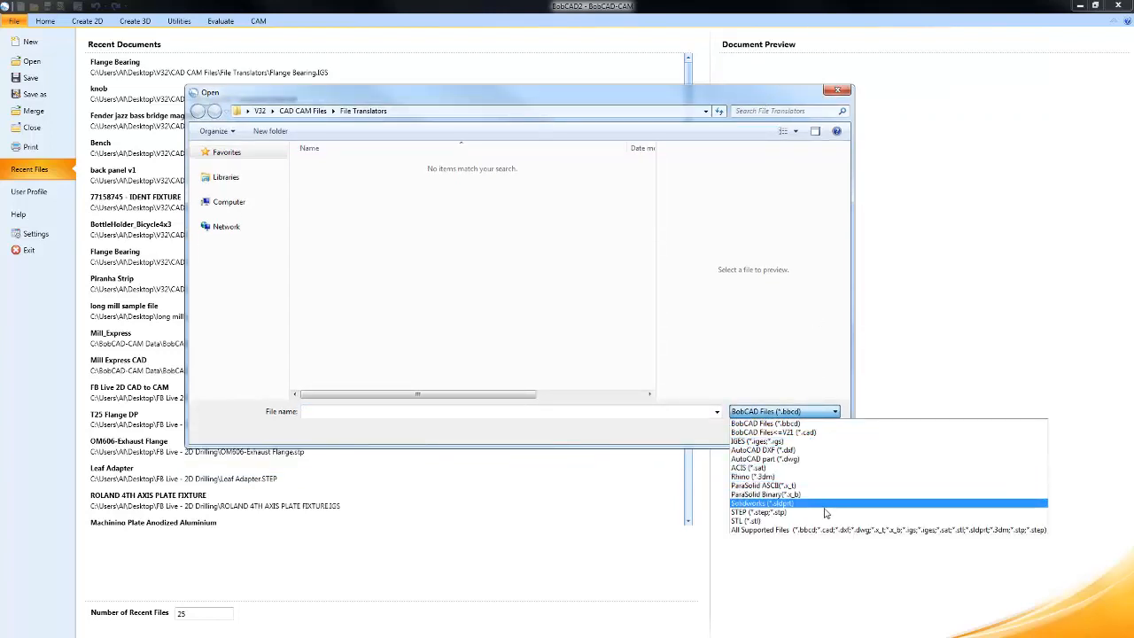
mouse_move(847, 423)
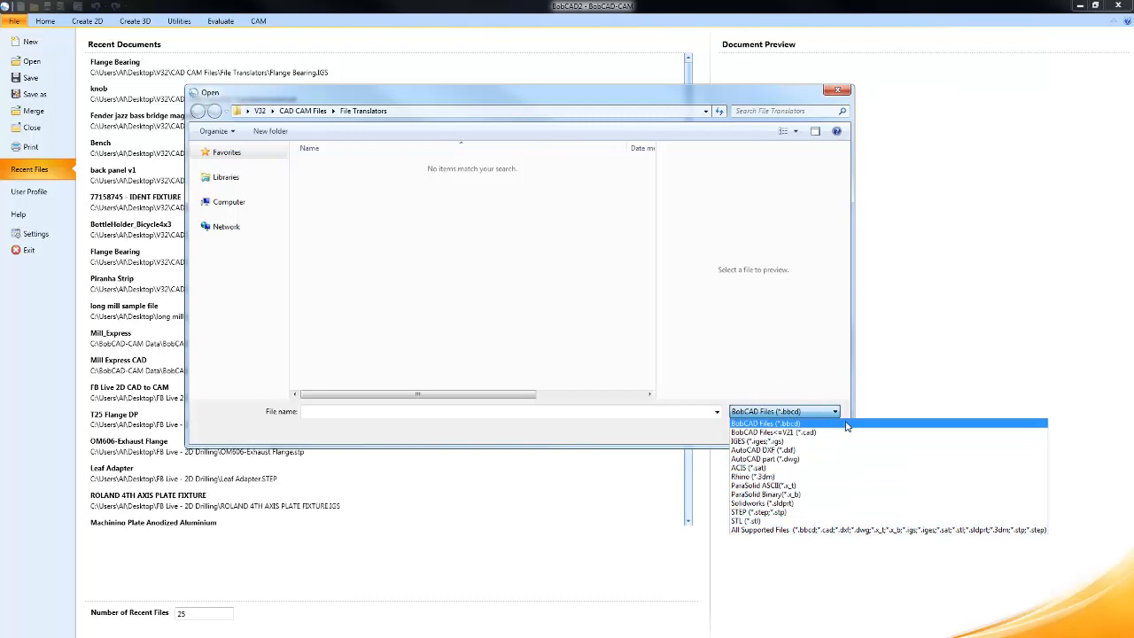
mouse_move(842, 432)
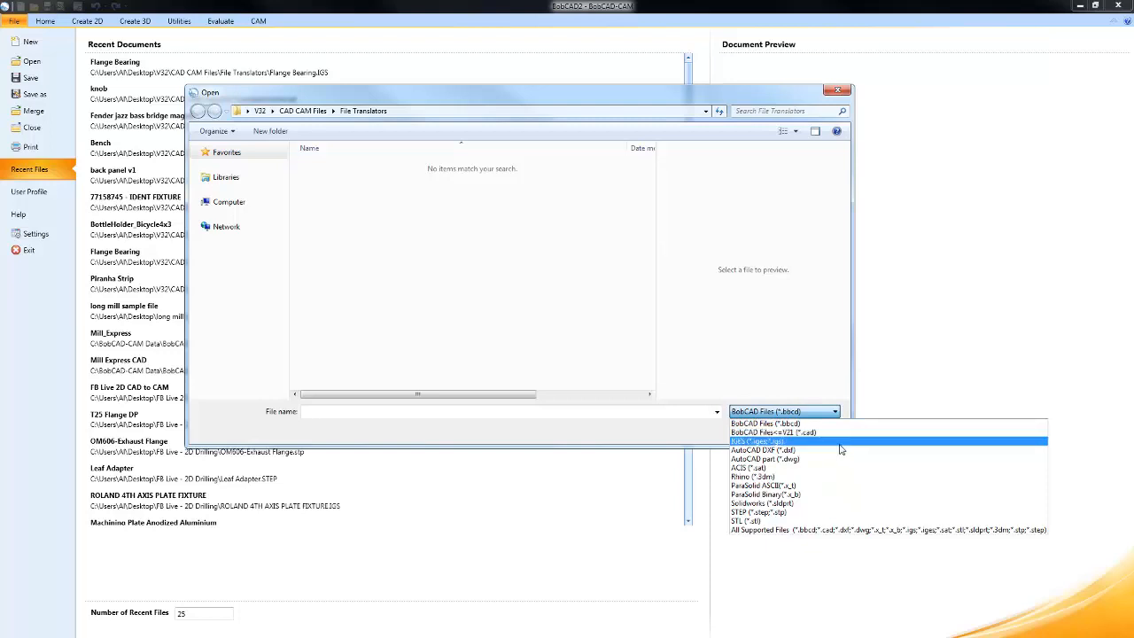
mouse_move(840, 450)
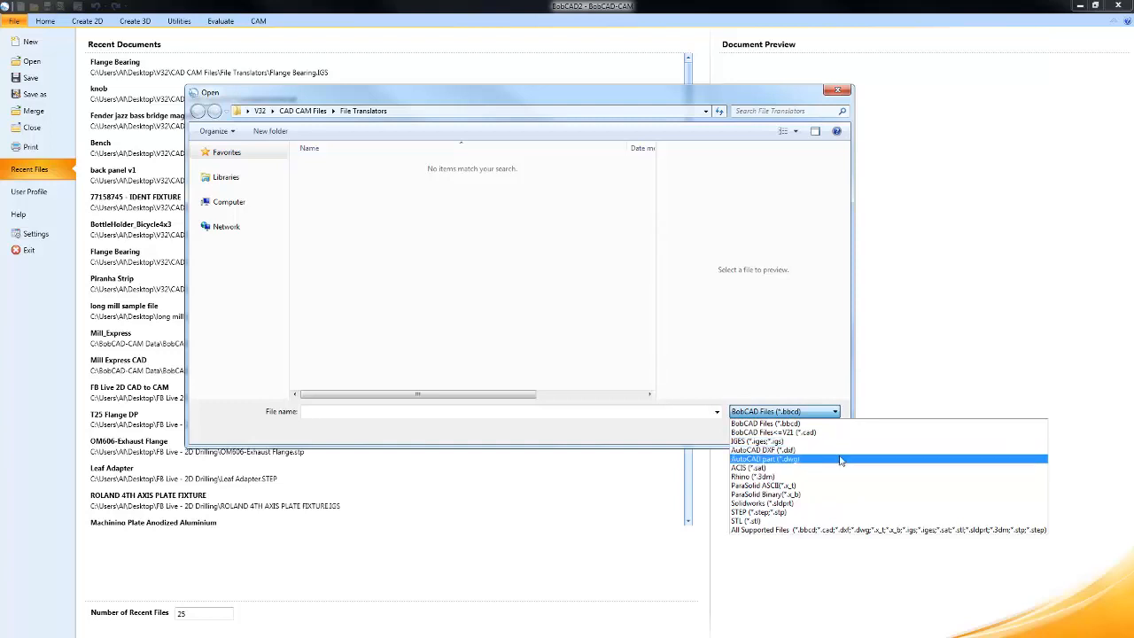
mouse_move(841, 485)
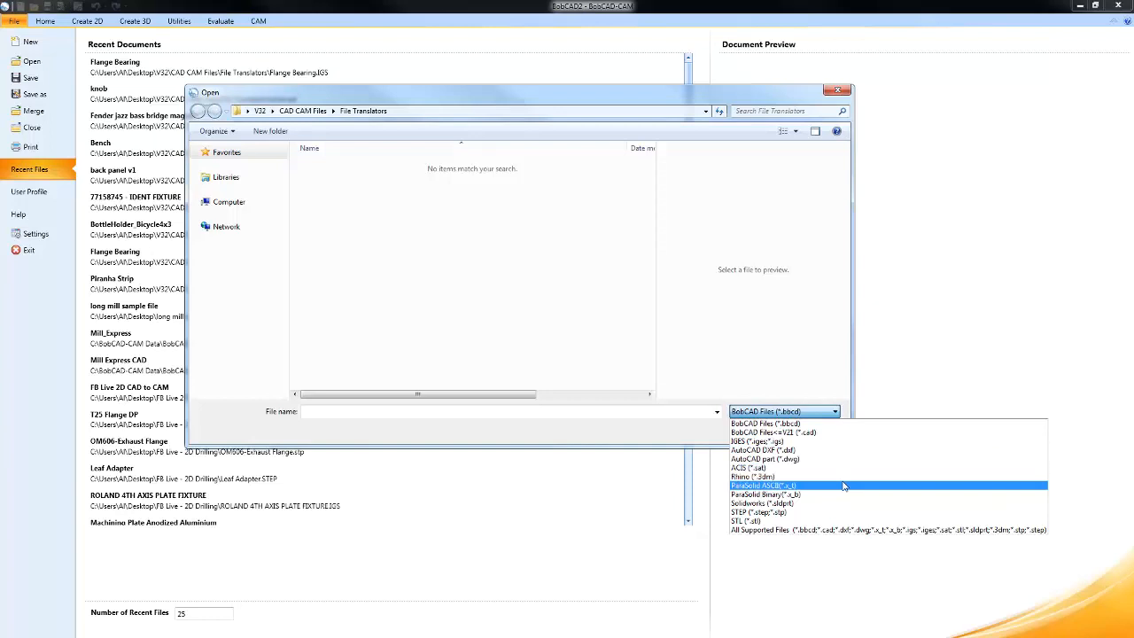
mouse_move(848, 521)
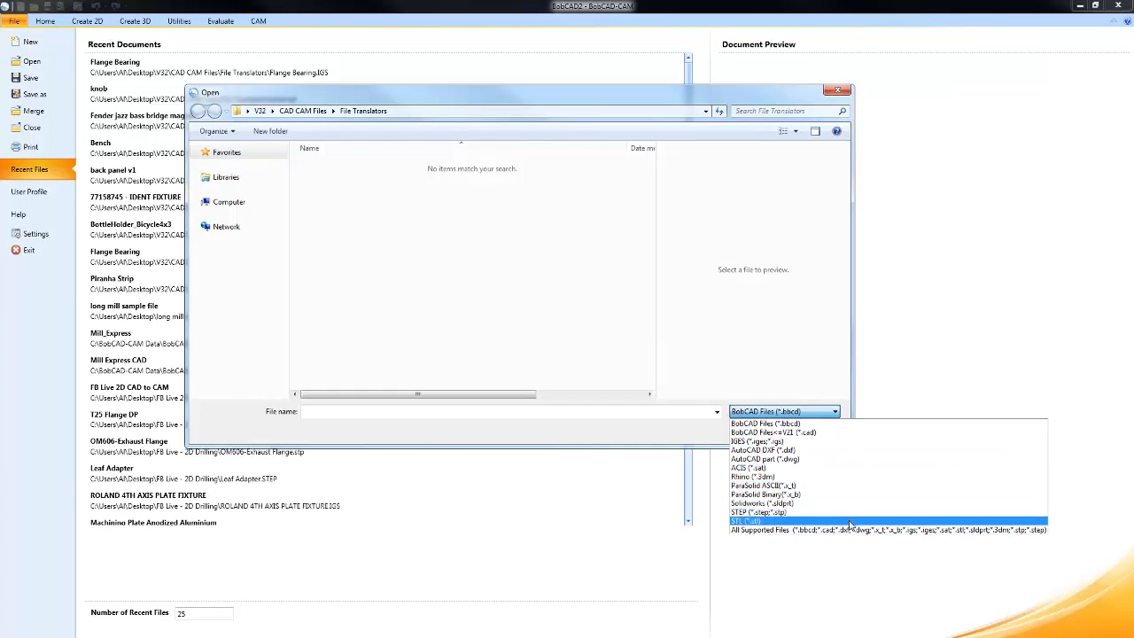
mouse_move(847, 494)
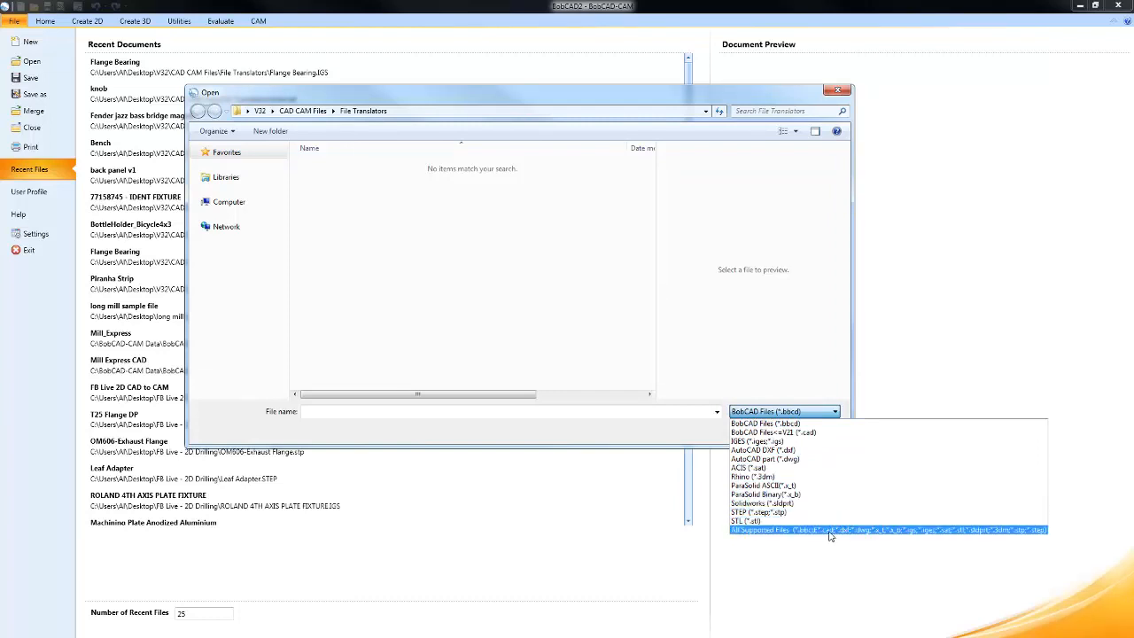
Step: Filter to AutoCAD DXF files and open back panel v1.dxf to reach its import options
click(884, 528)
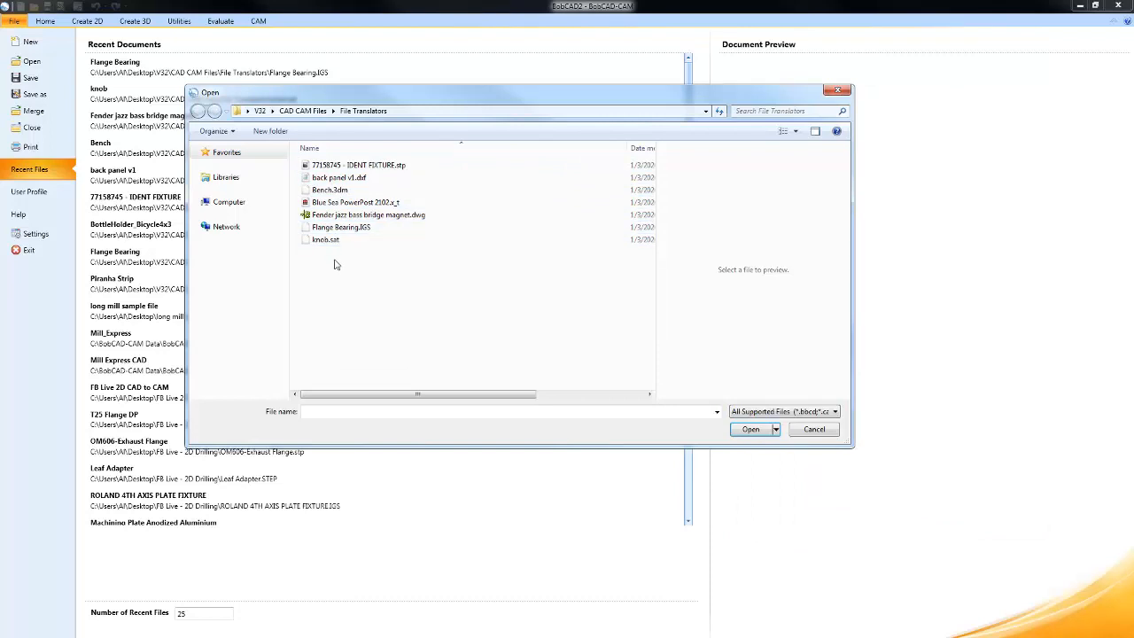
click(832, 411)
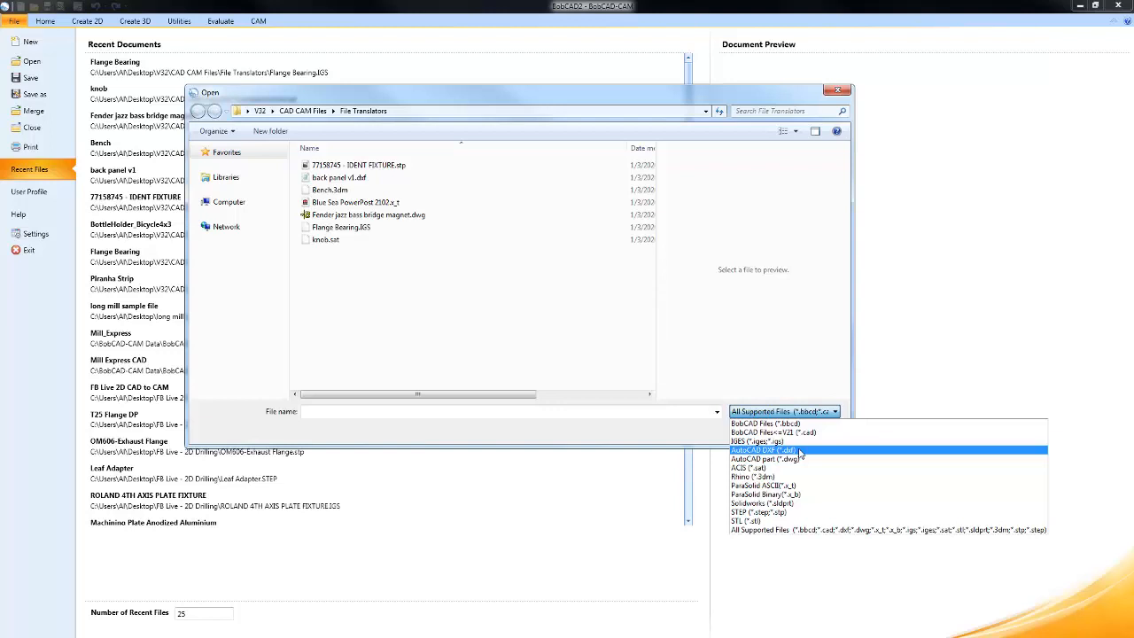
click(760, 450)
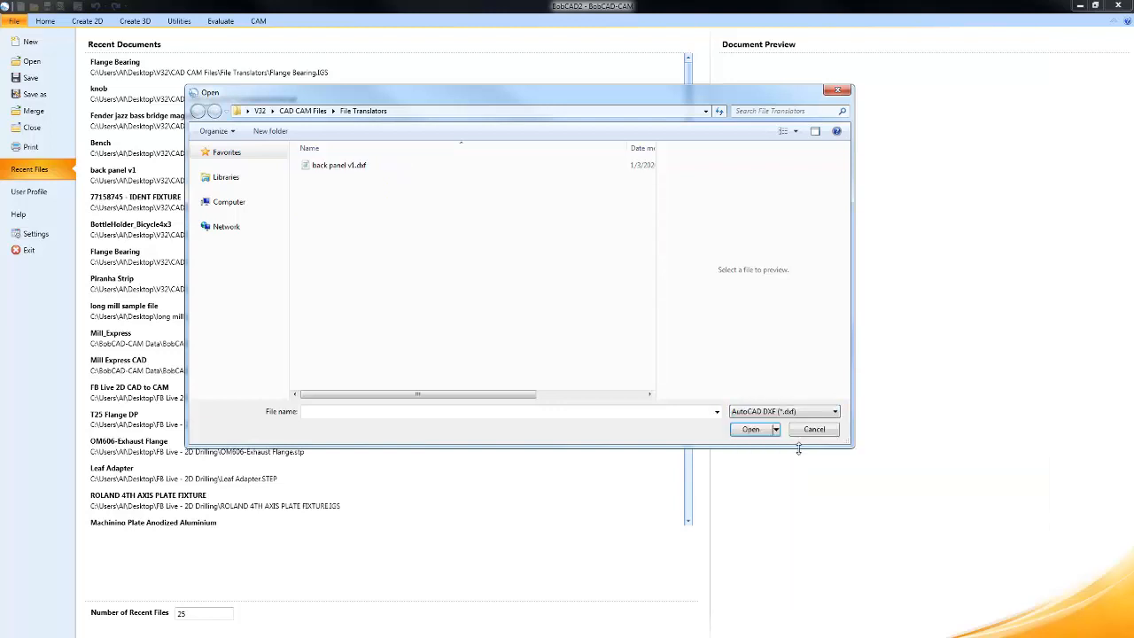
click(340, 165)
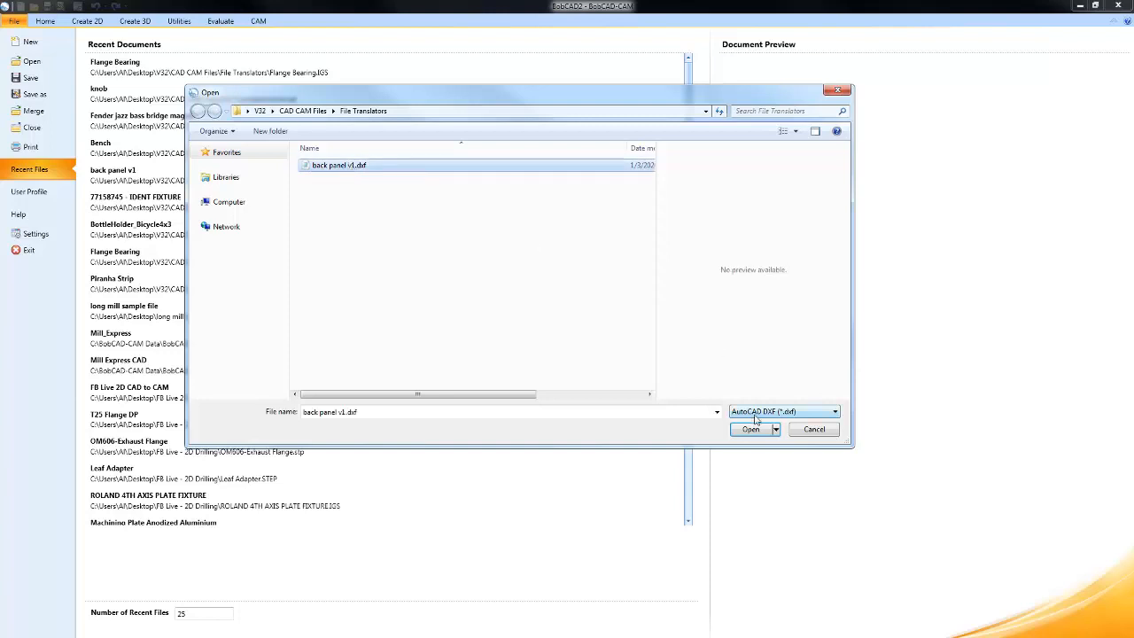
click(751, 429)
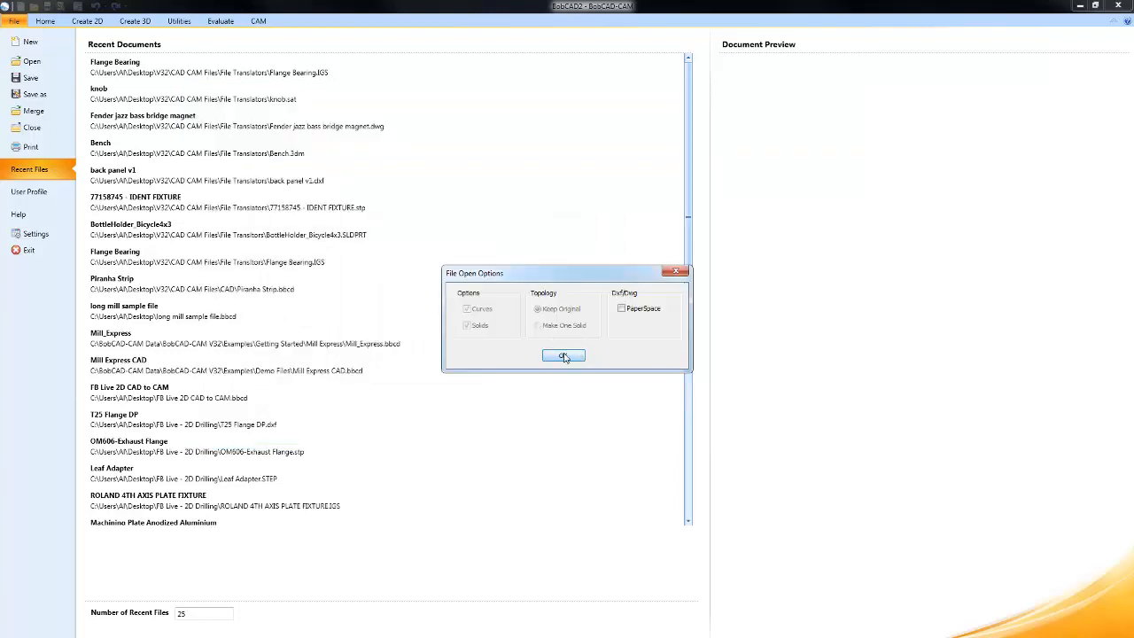
Step: Accept the DXF import options so the back panel opens in its own tab, then start another open
click(563, 354)
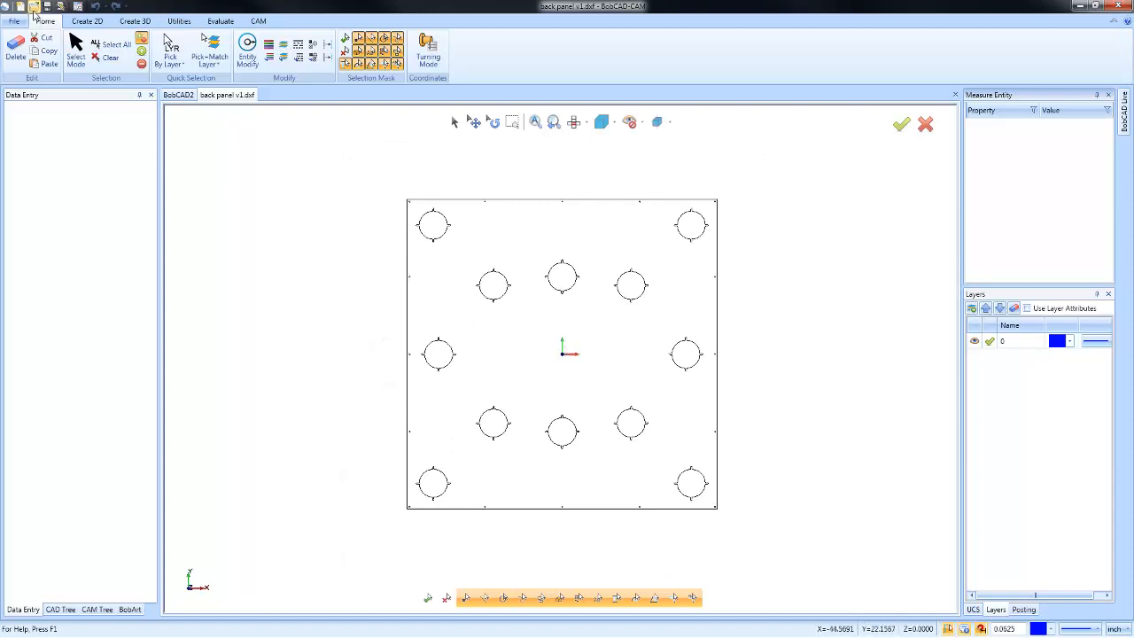
click(783, 411)
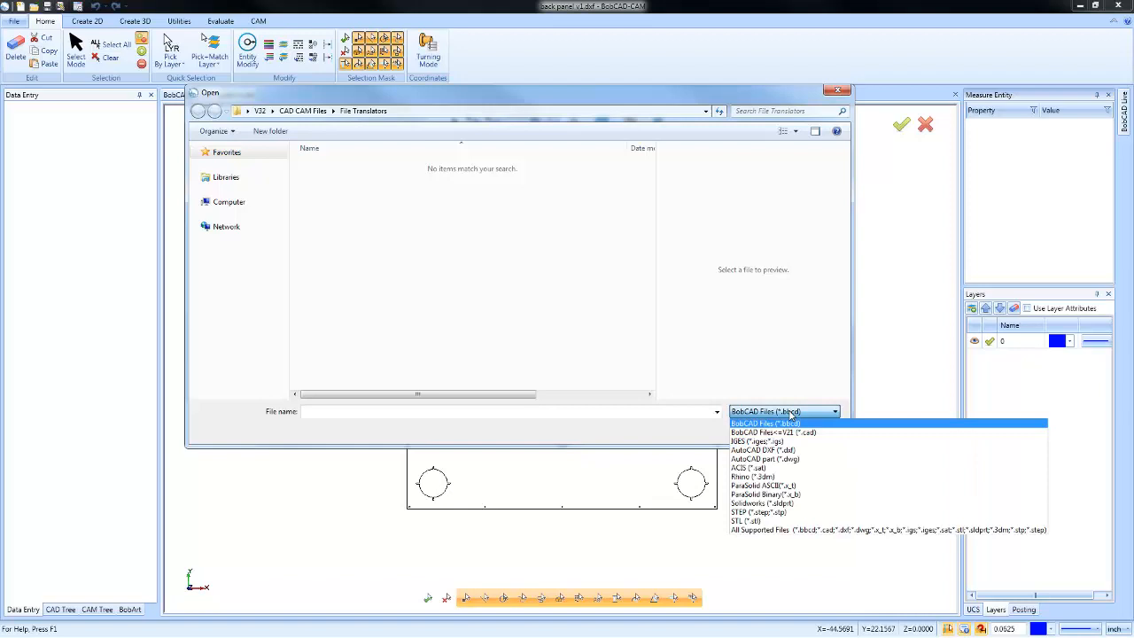
Step: Filter to AutoCAD DWG, import the Fender jazz bass bridge magnet print into a new tab and zoom in
click(764, 457)
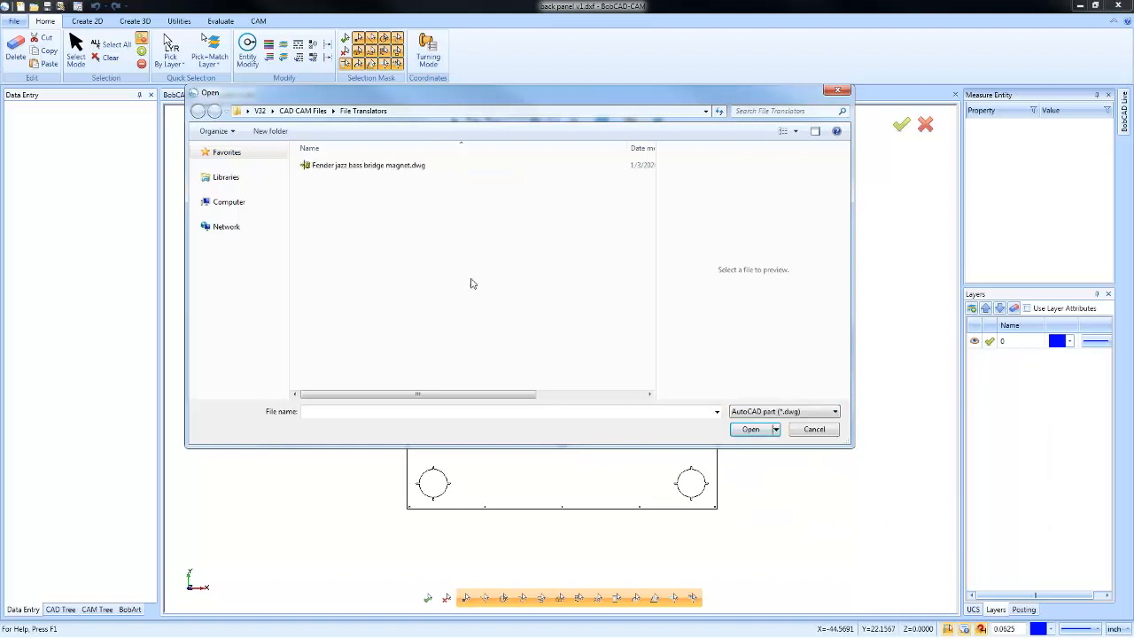
click(751, 428)
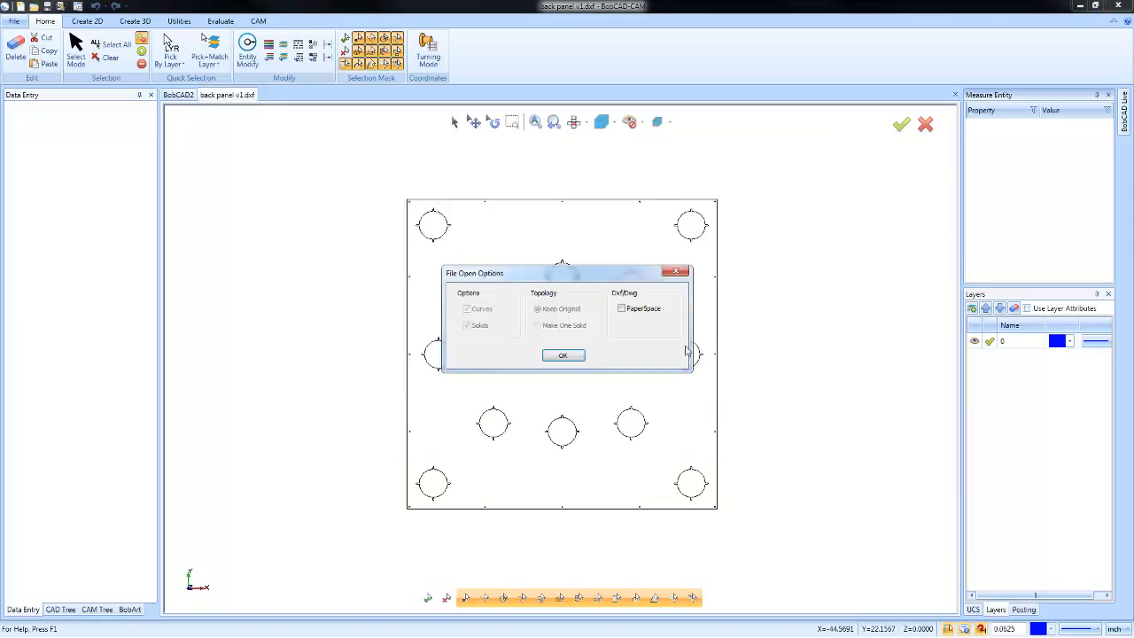
click(563, 355)
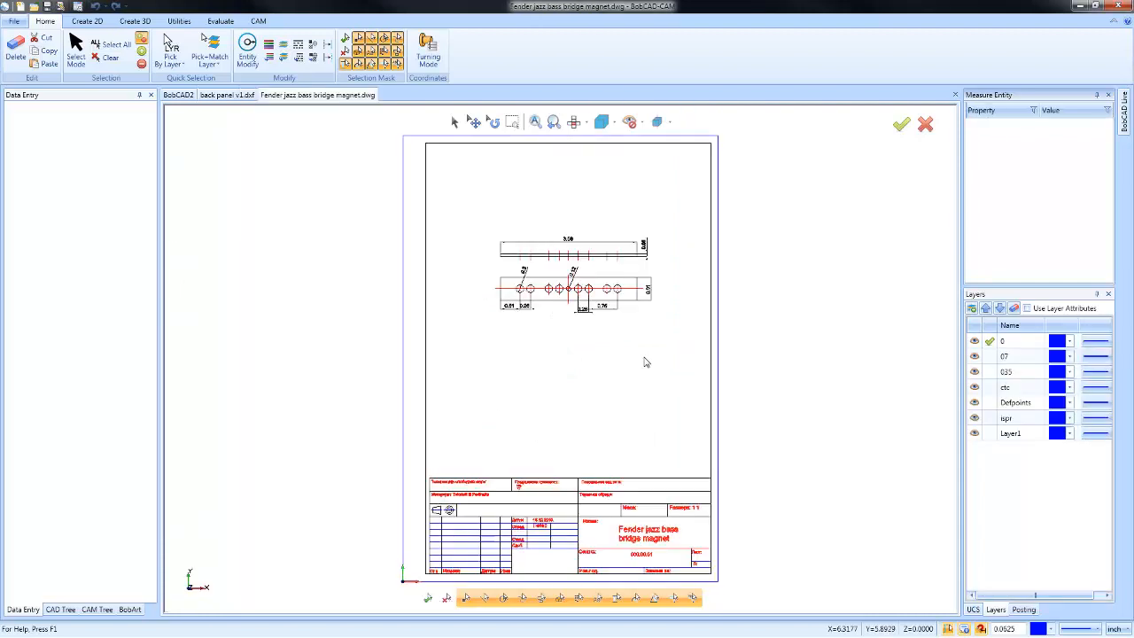
scroll(down, 3)
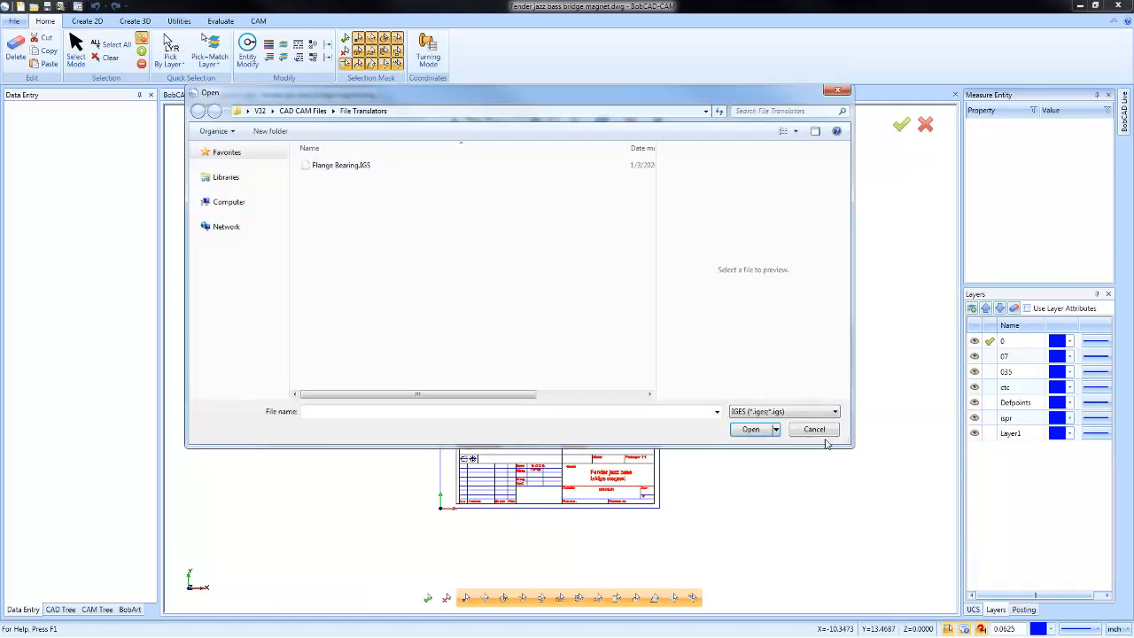
Step: Open Flange Bearing.IGS and accept its options so the bearing appears in its own tab
click(340, 165)
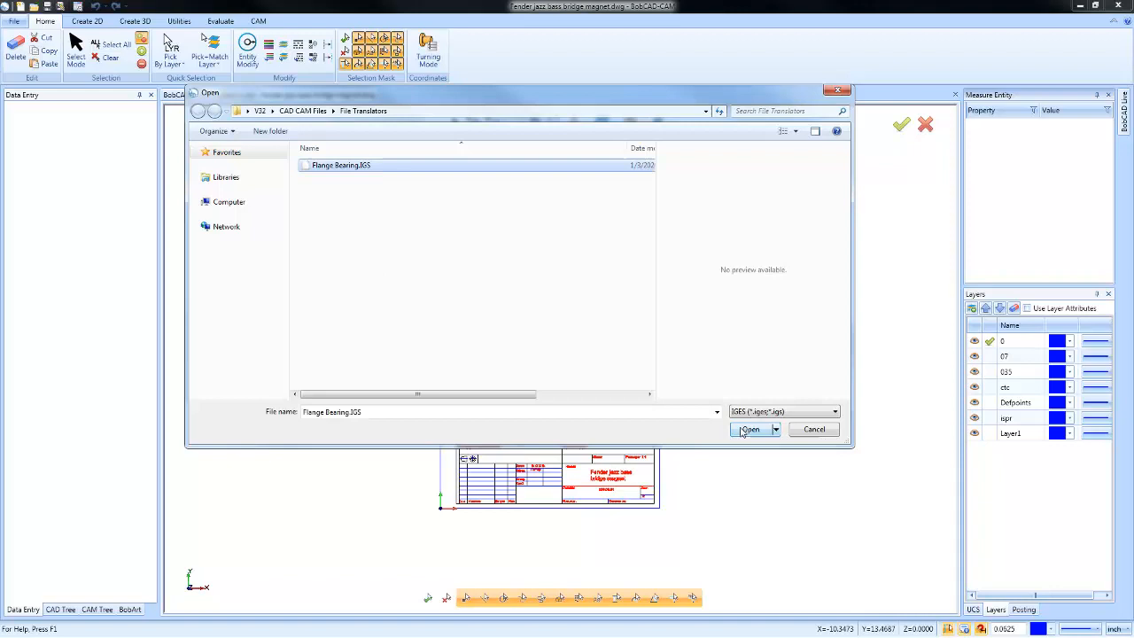
click(749, 428)
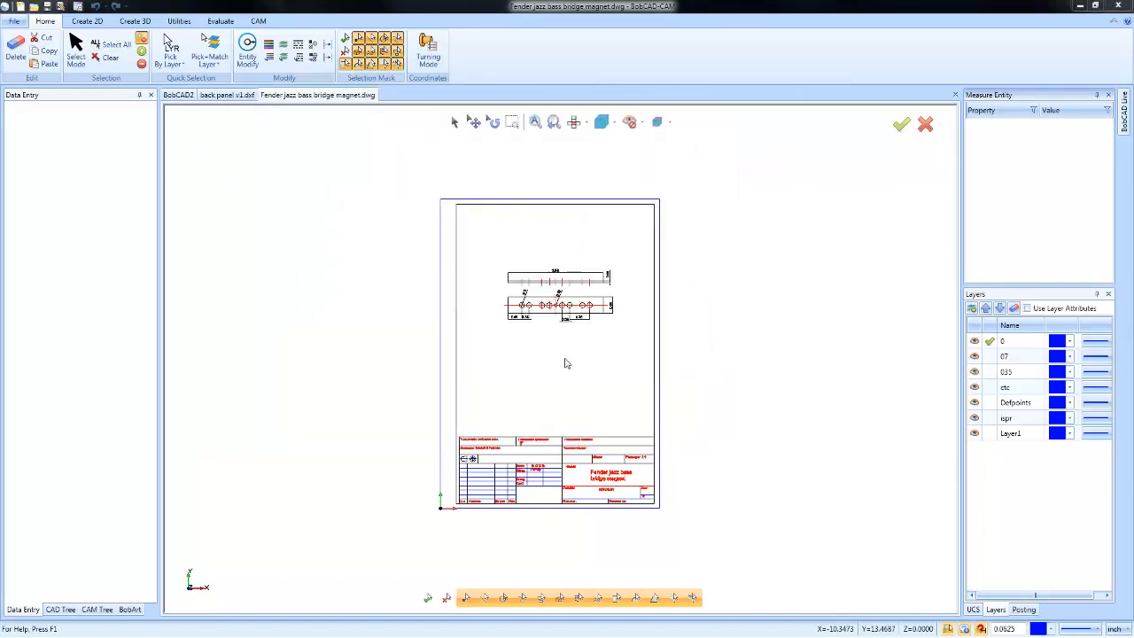
click(407, 96)
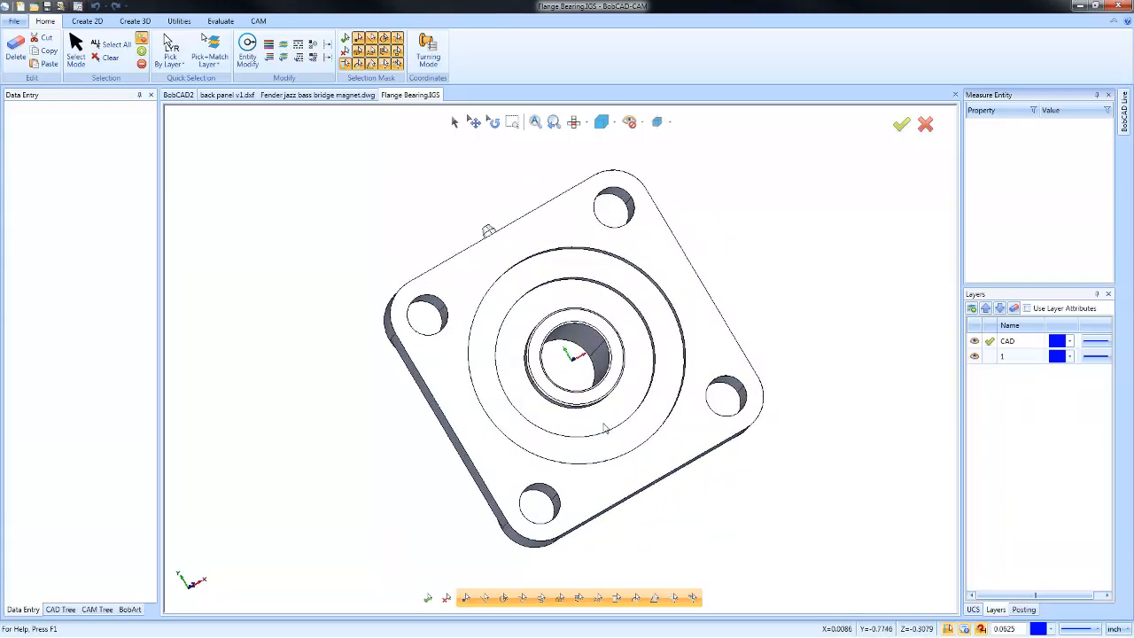
mouse_move(34, 7)
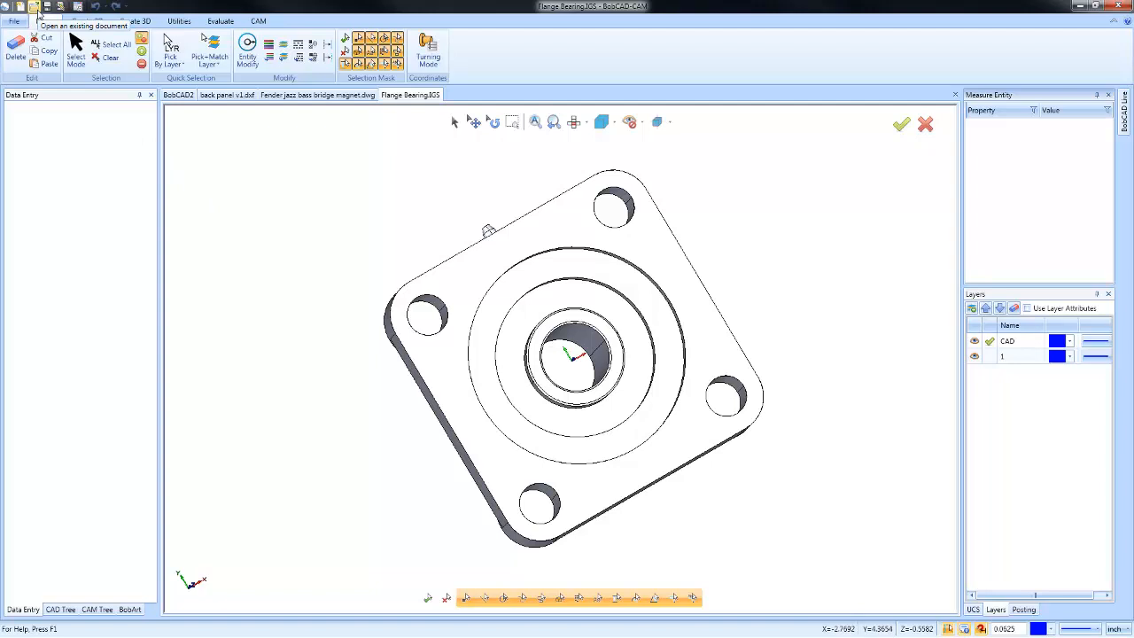
Step: Filter to Rhino 3DM, import Bench.3dm into a new tab and select one backrest slat
click(34, 7)
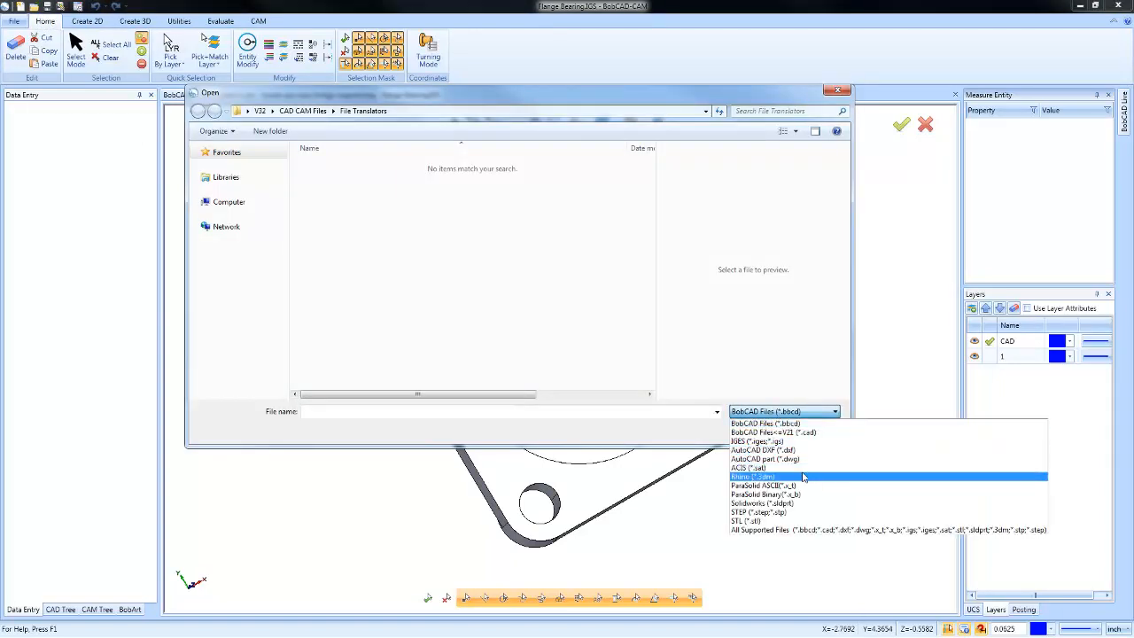
click(751, 477)
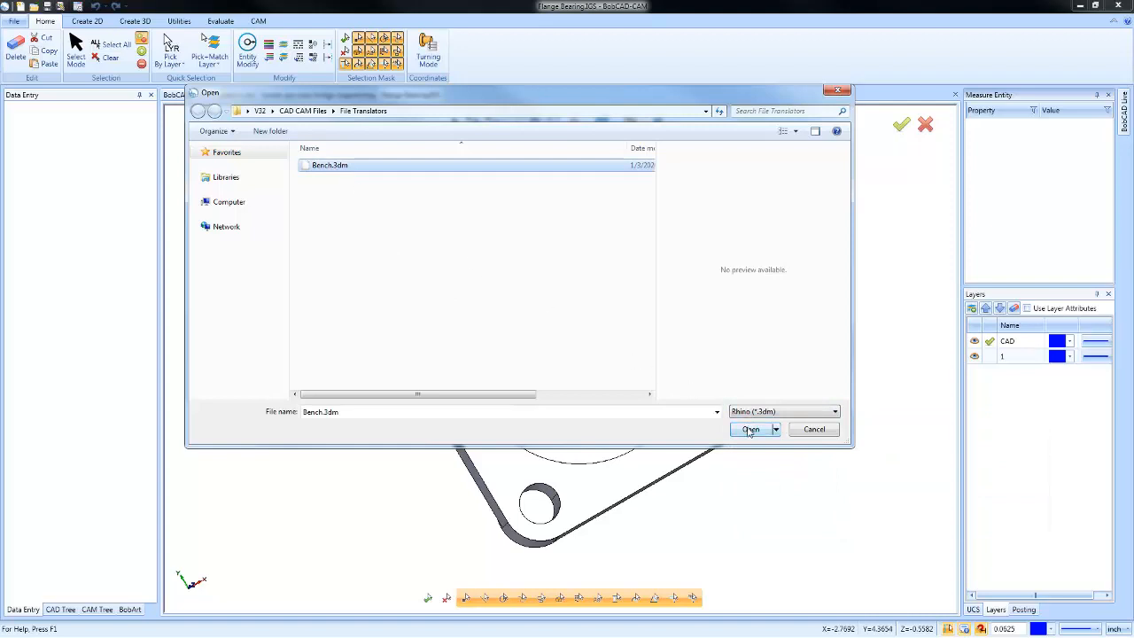
click(751, 428)
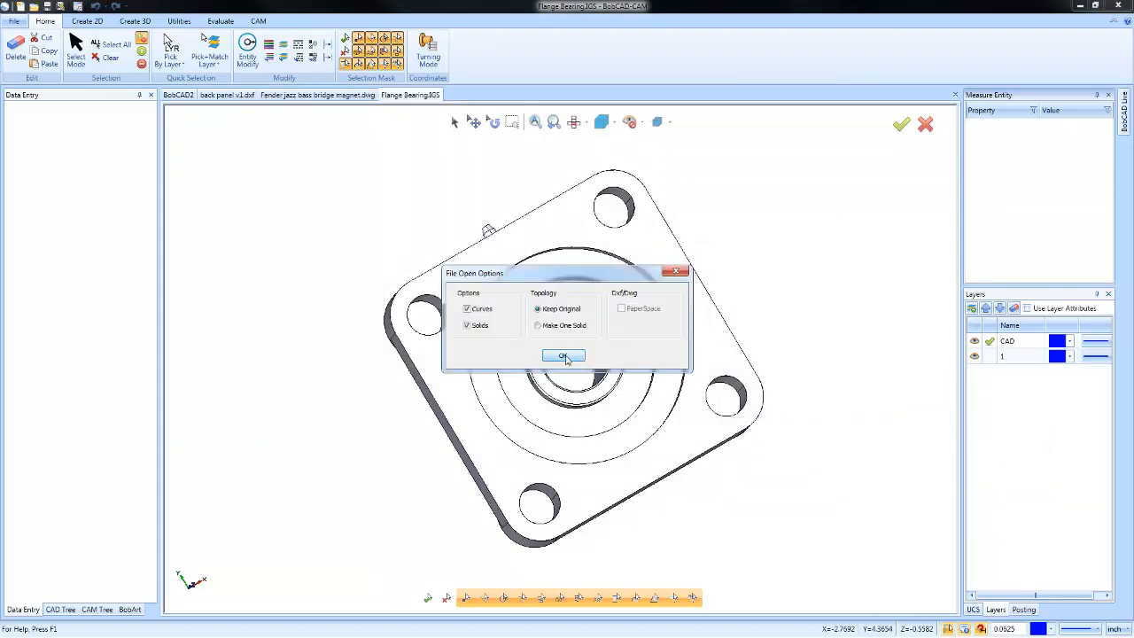
click(564, 354)
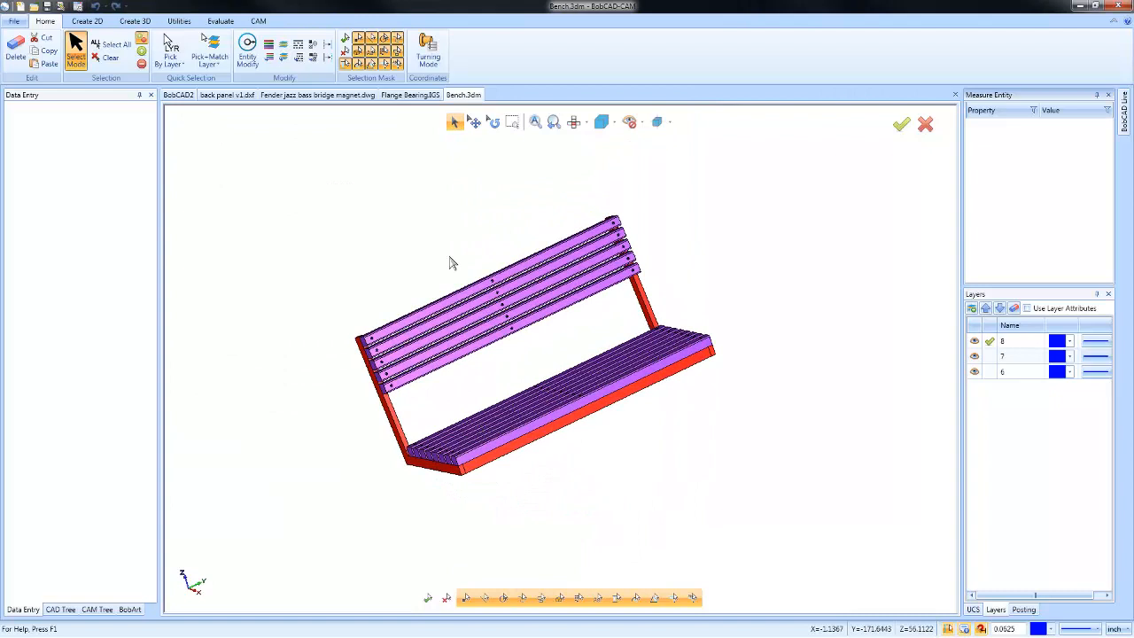
click(499, 305)
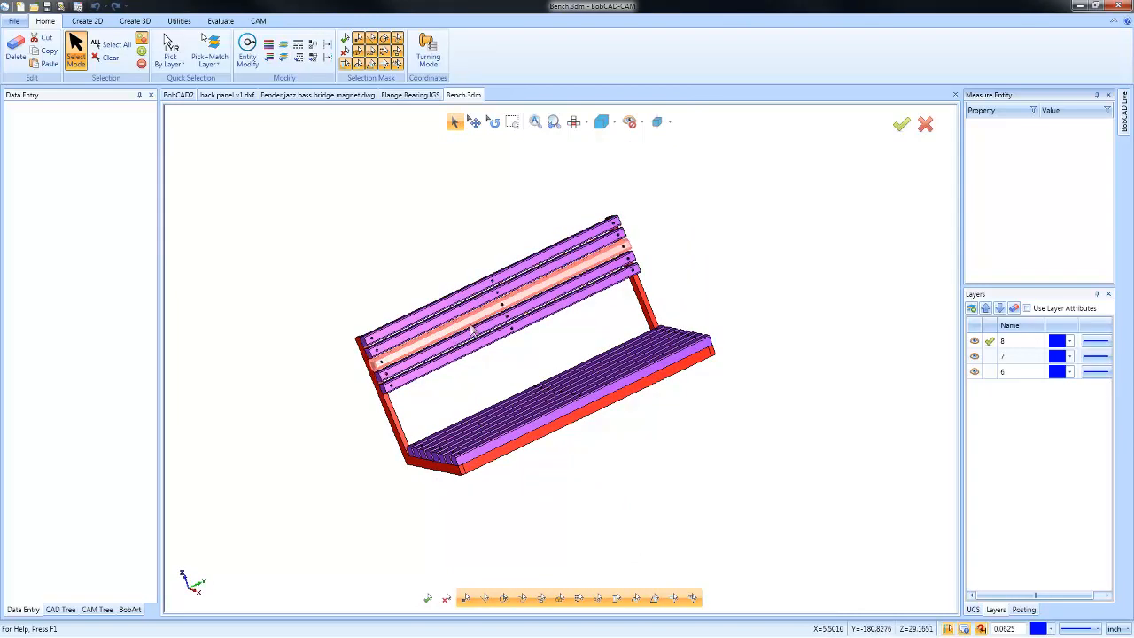